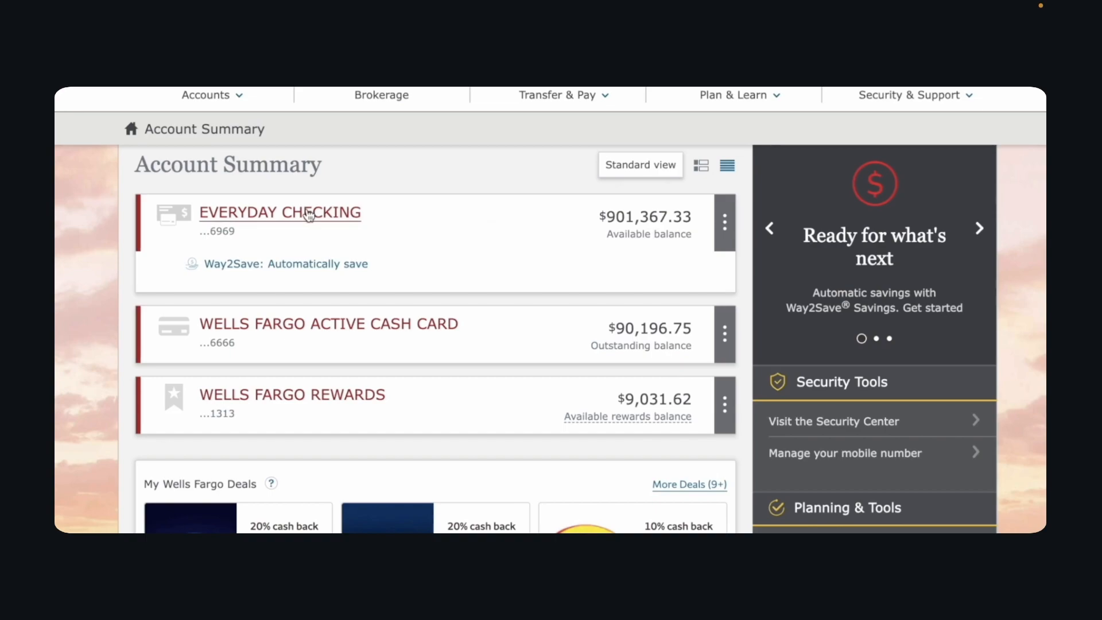
Open the Everyday Checking account from the Account Summary to view its balances and activity
left_click(279, 212)
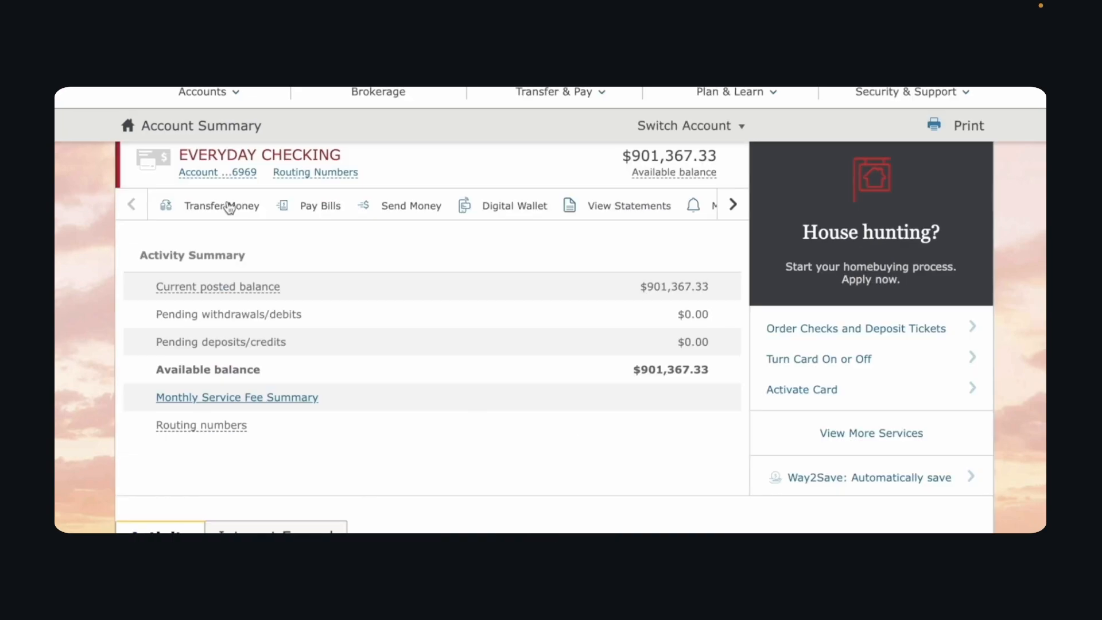
Start a Transfer Money form from the Everyday Checking account's action bar
left_click(222, 206)
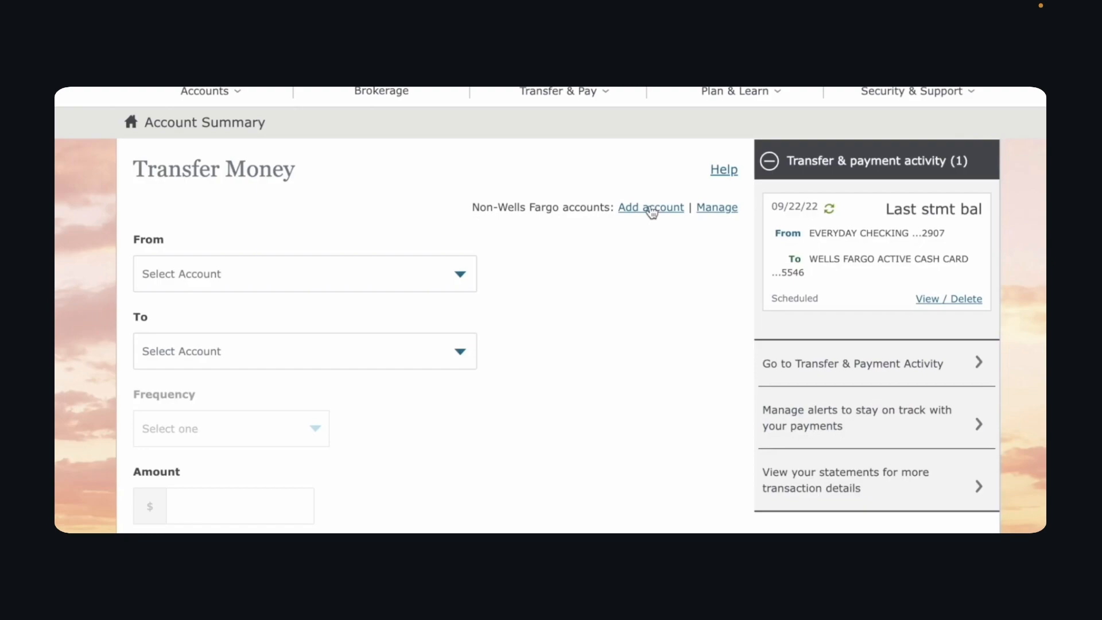
Begin adding a non-Wells Fargo account from the Transfer Money page
left_click(650, 206)
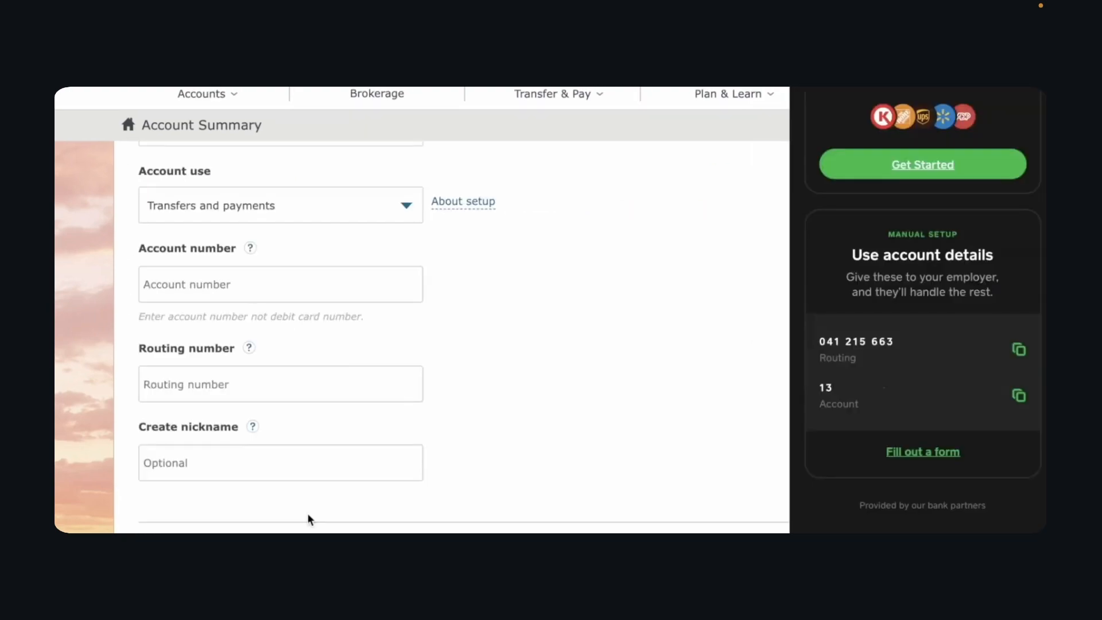